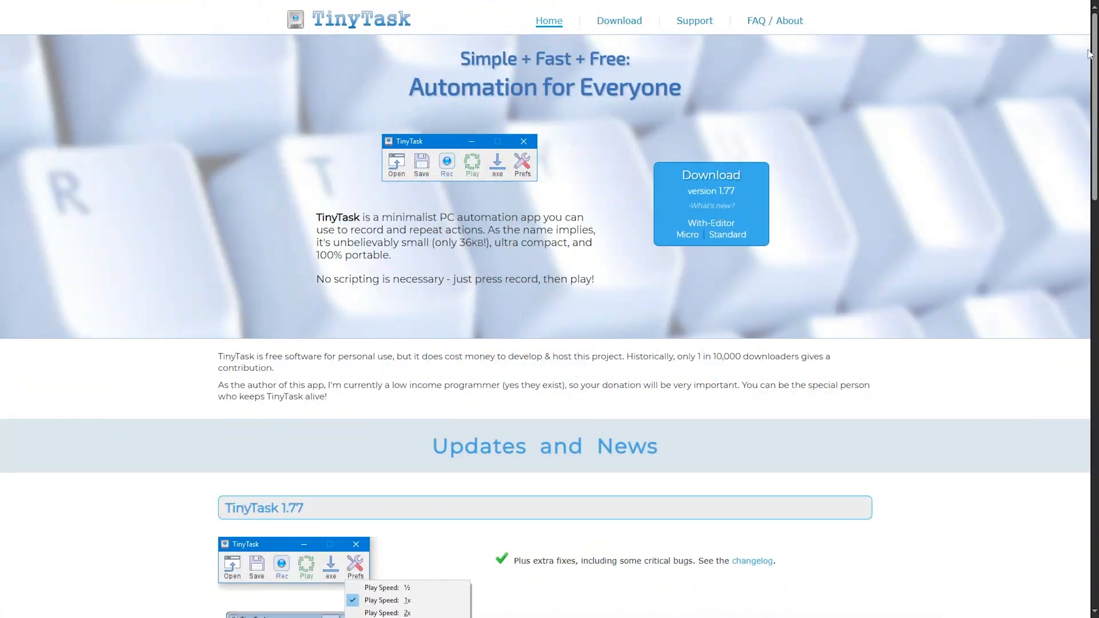
# Scroll down the TinyTask page through the newer release's feature list into Updates and News.
pyautogui.scroll(-3)
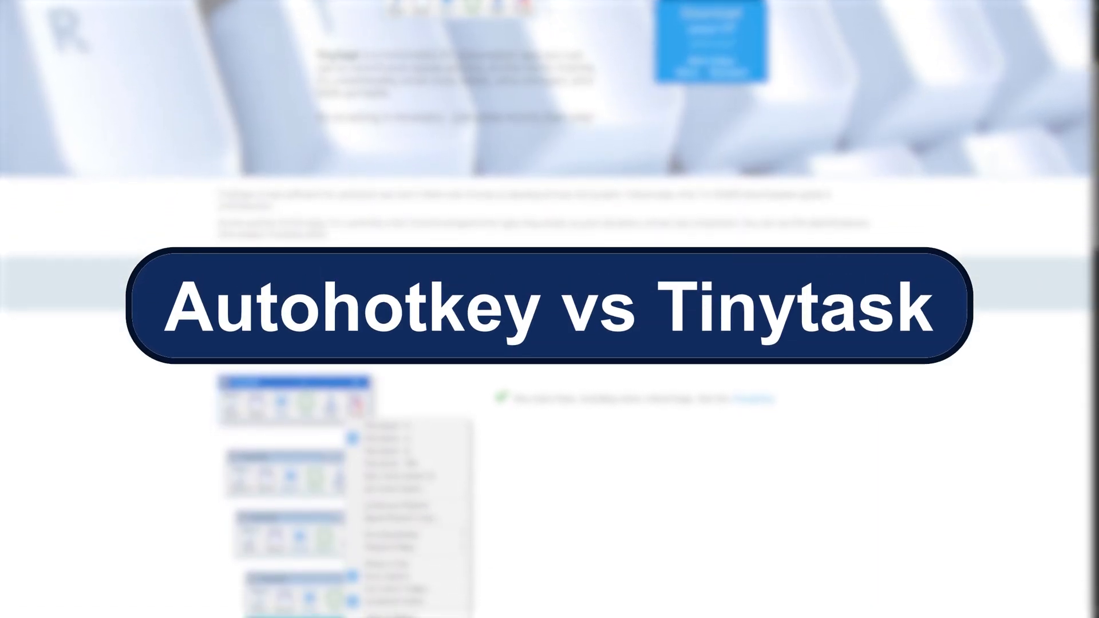
pyautogui.scroll(-3)
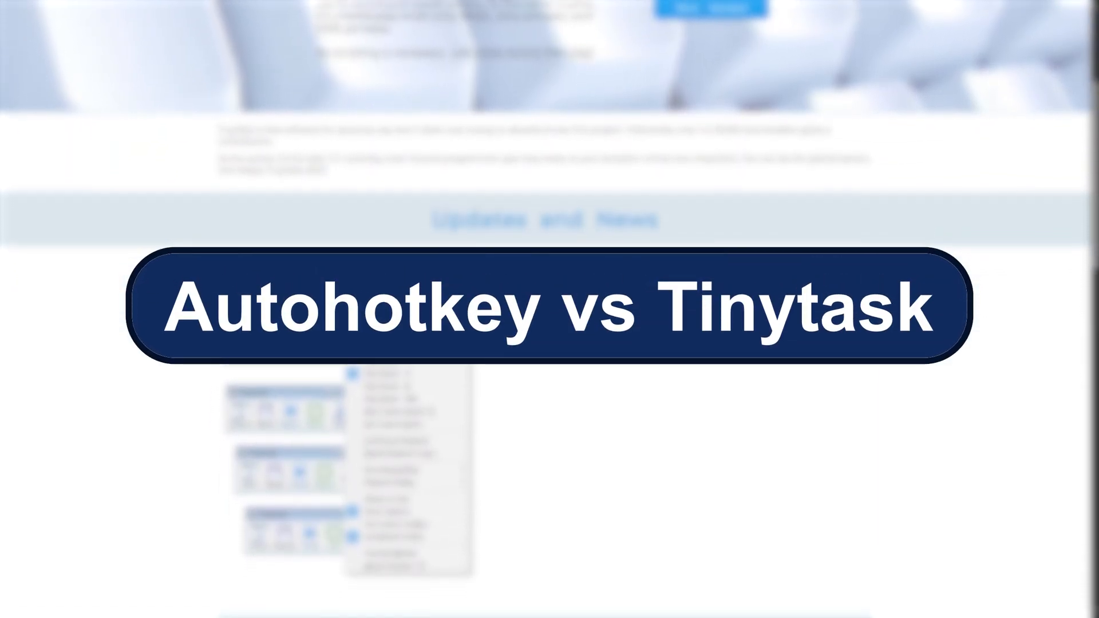
pyautogui.scroll(-3)
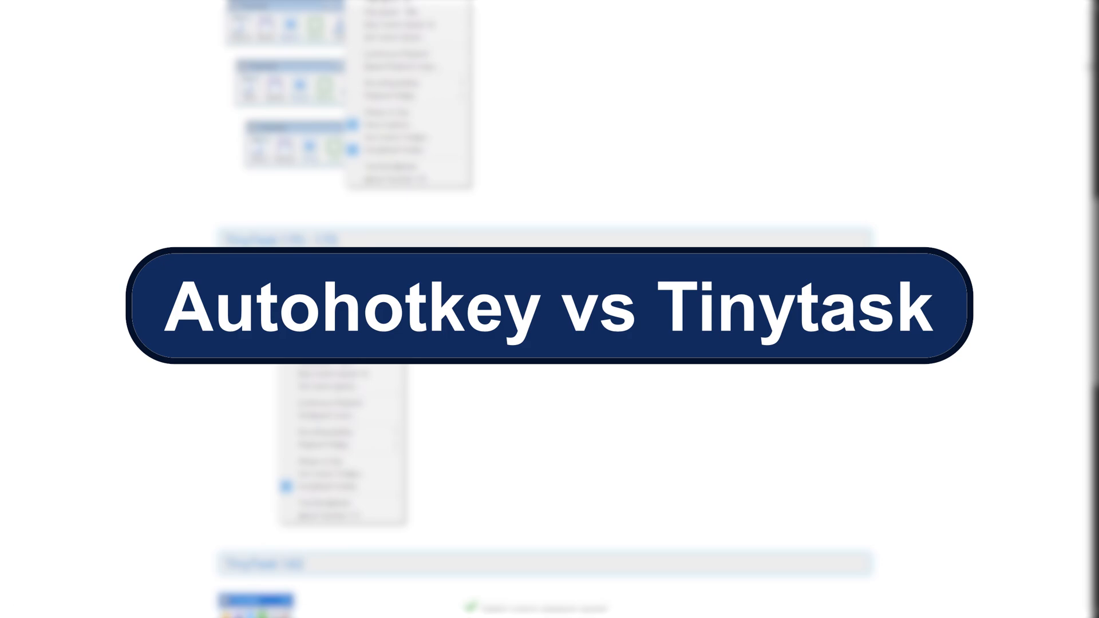
pyautogui.scroll(-3)
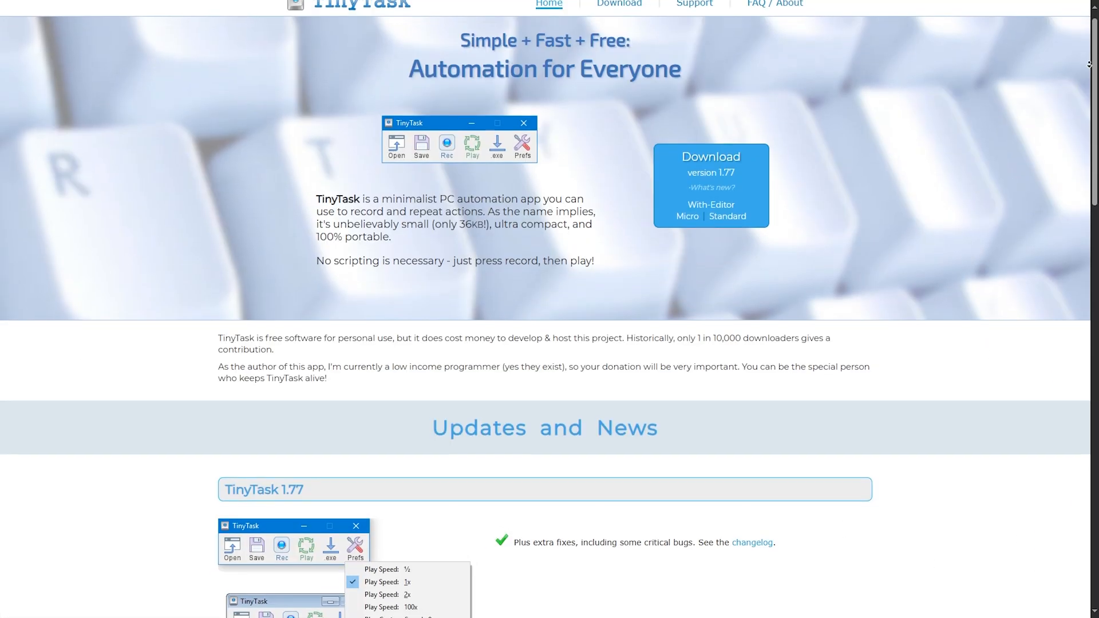
pyautogui.scroll(-3)
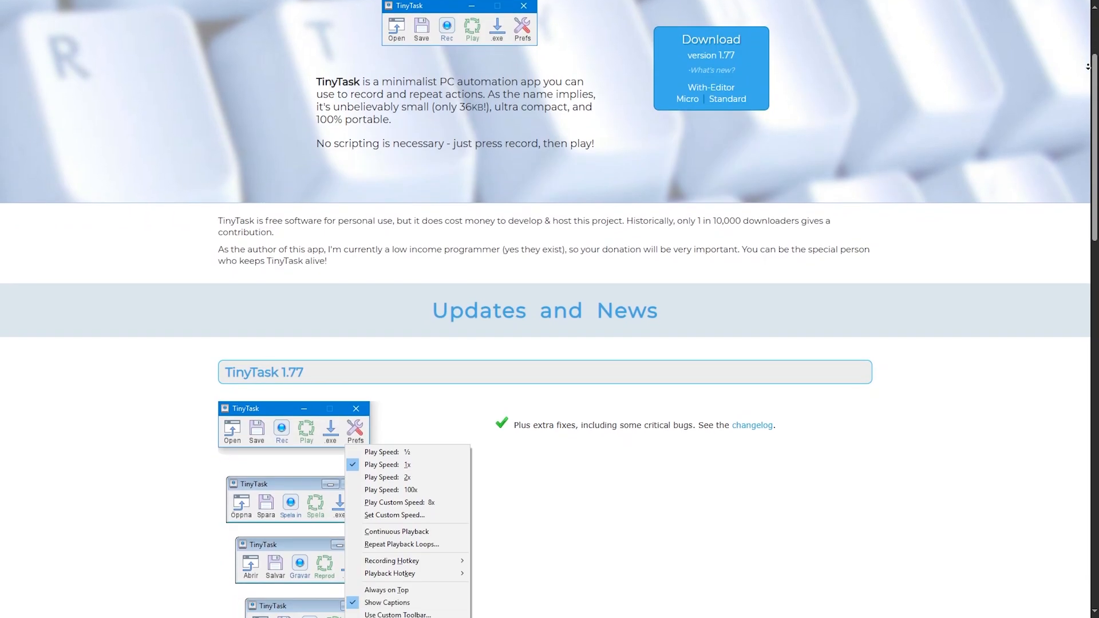
pyautogui.scroll(-3)
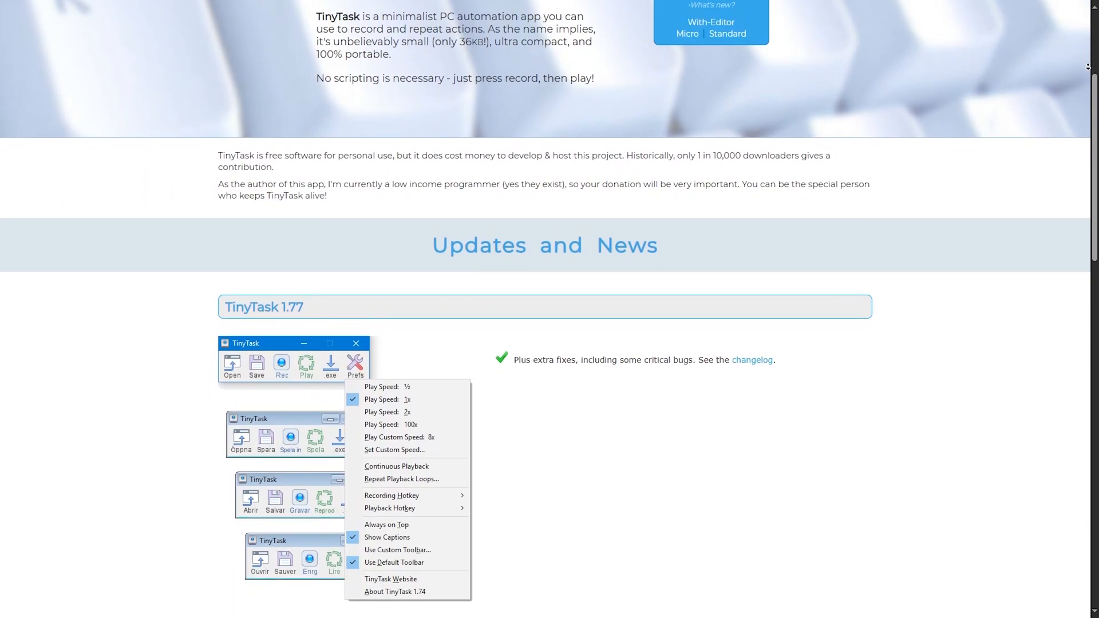
pyautogui.scroll(-3)
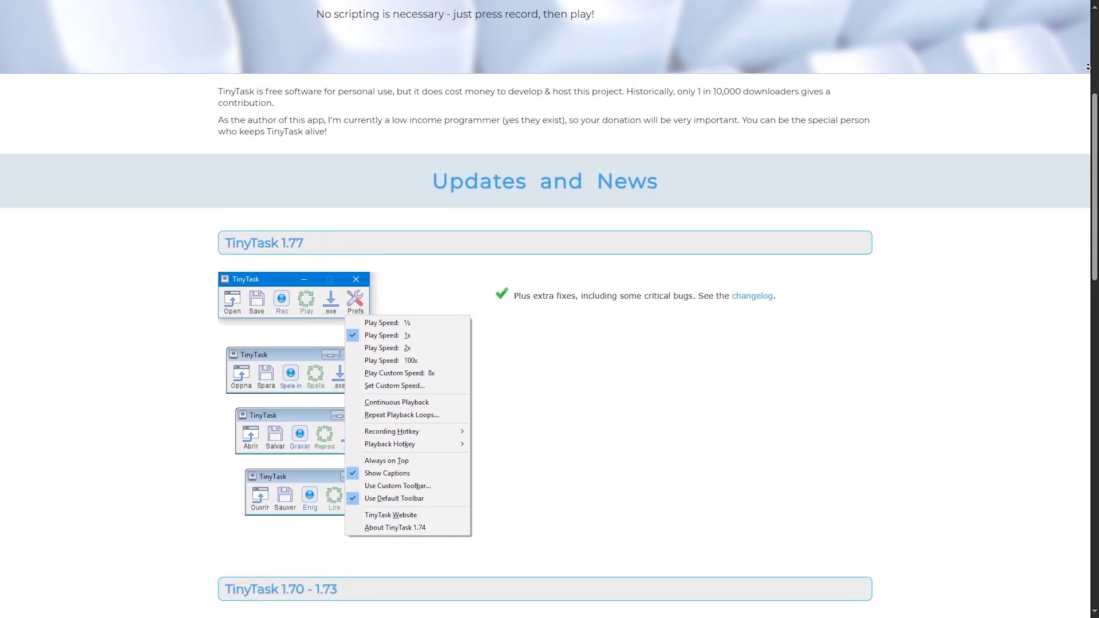
pyautogui.scroll(-3)
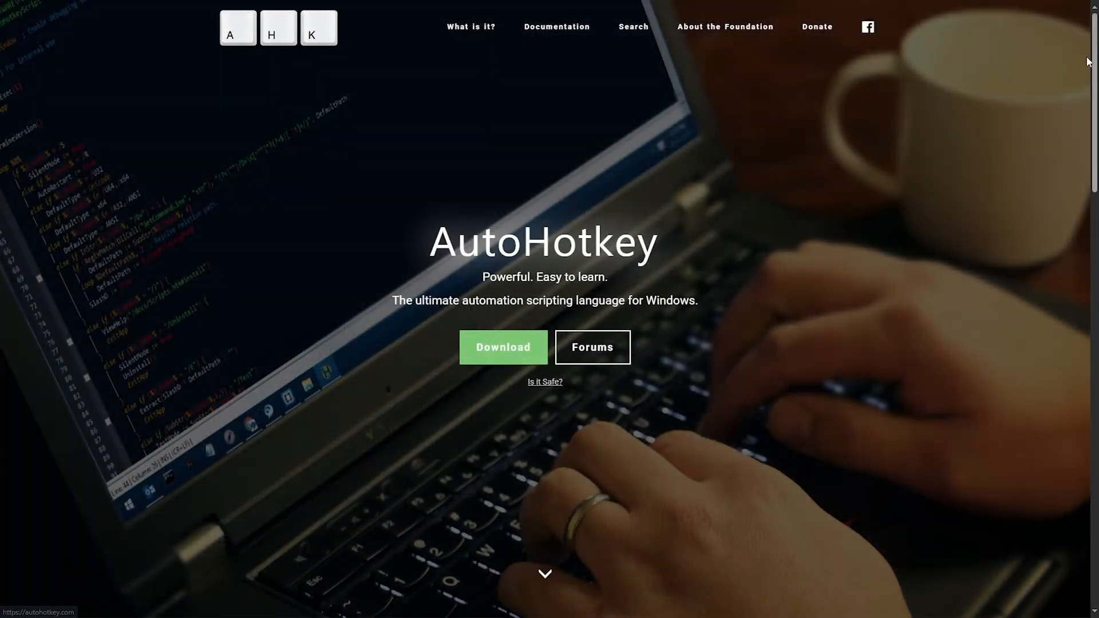
pyautogui.scroll(-3)
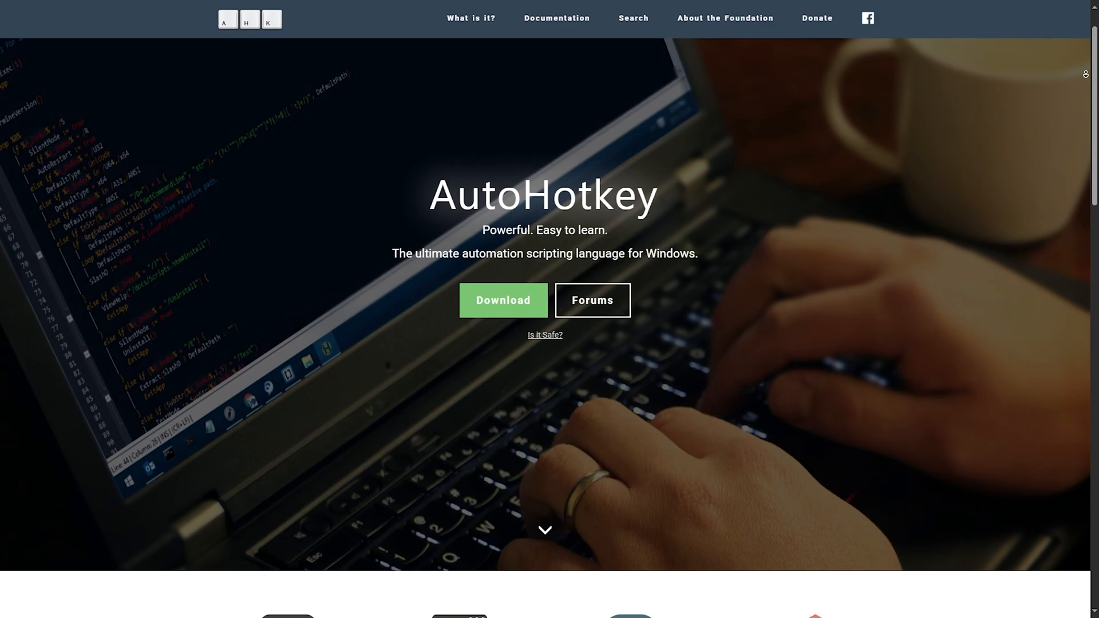
pyautogui.scroll(-3)
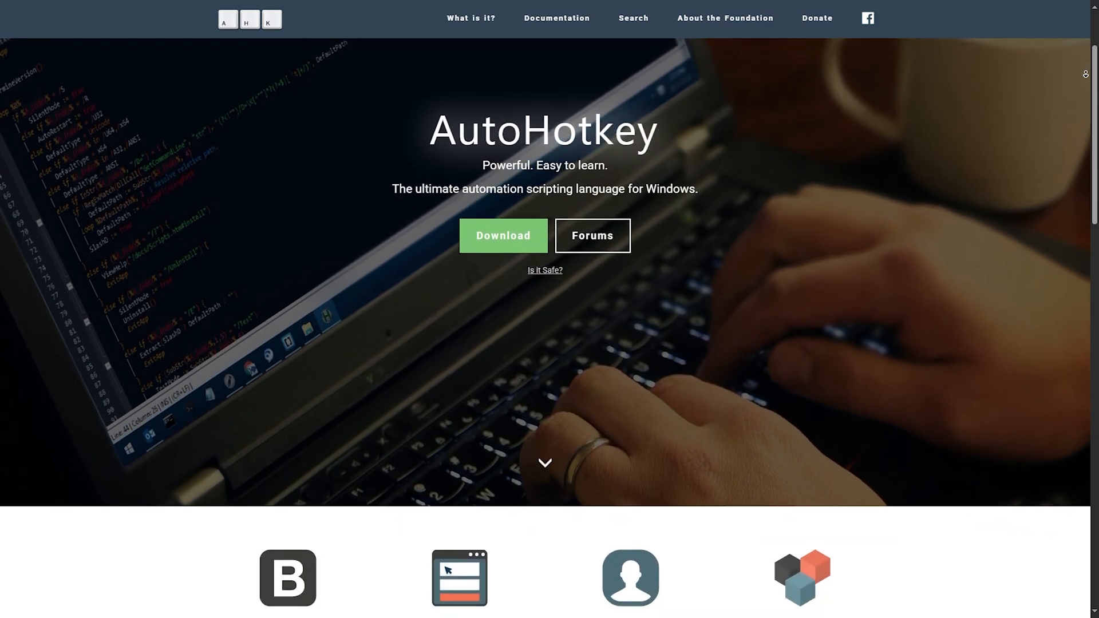
pyautogui.scroll(-3)
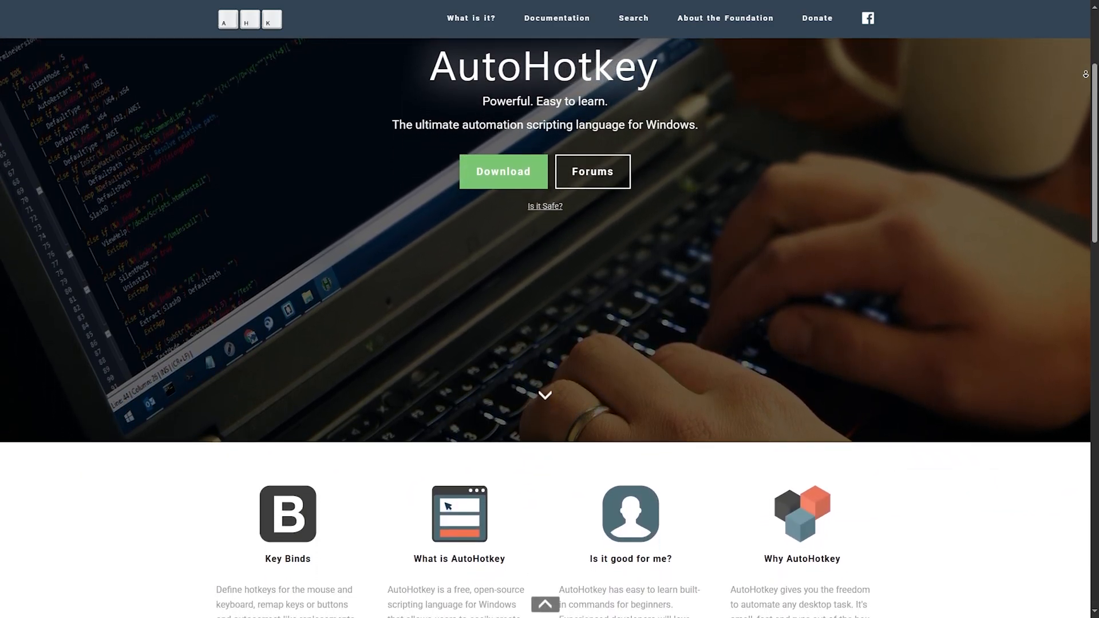
pyautogui.scroll(-3)
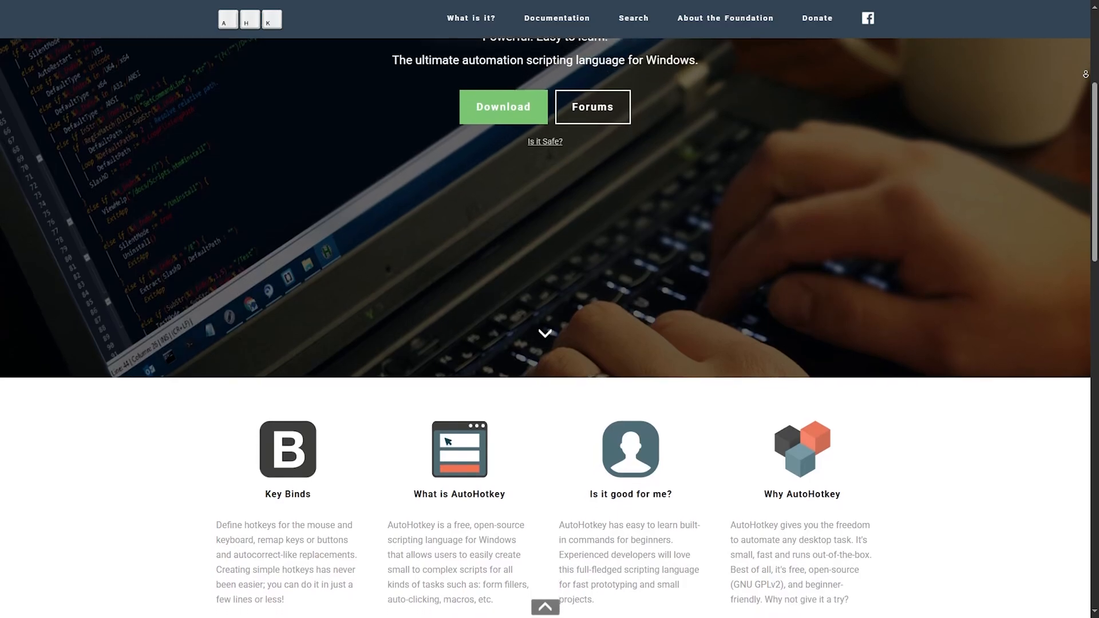
# Continue down the update history until the TinyTask 1.62 release notes are in view.
pyautogui.scroll(-3)
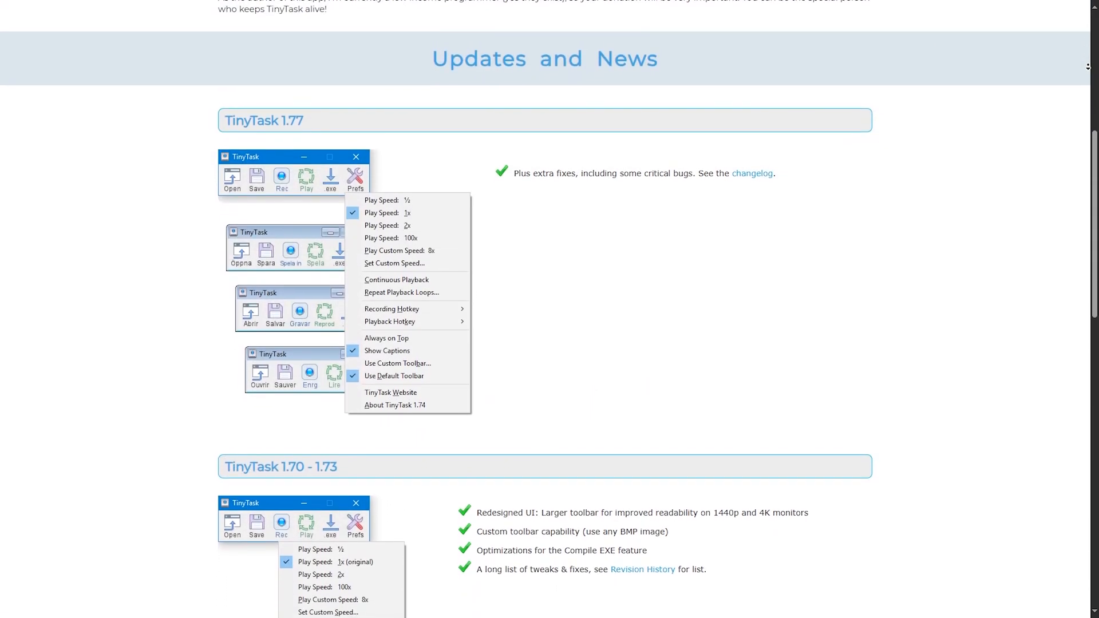
pyautogui.scroll(-3)
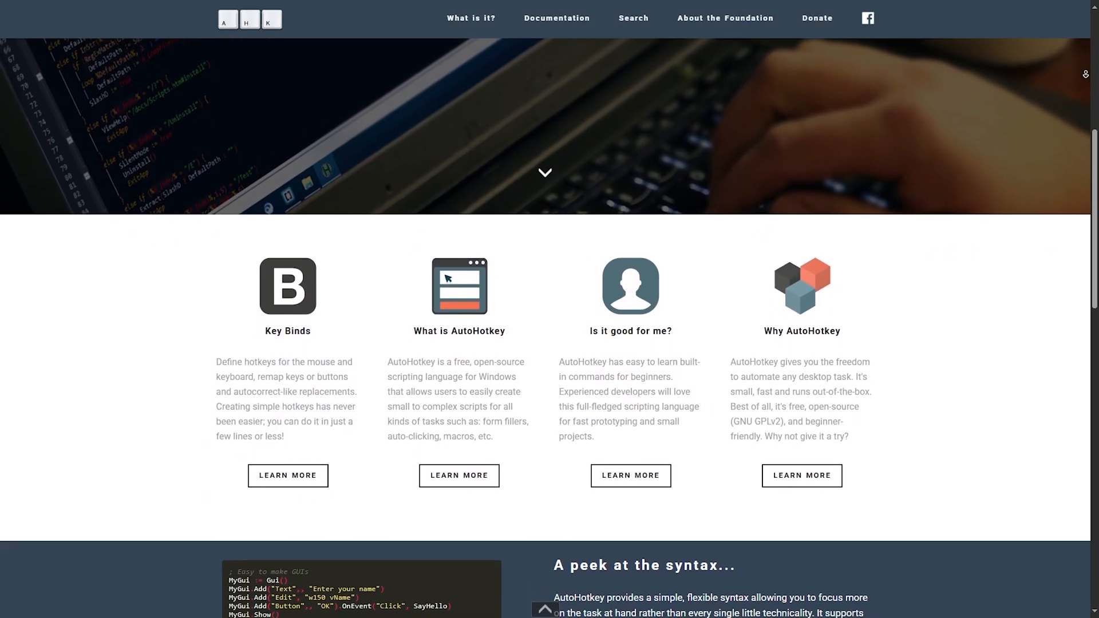
pyautogui.scroll(-3)
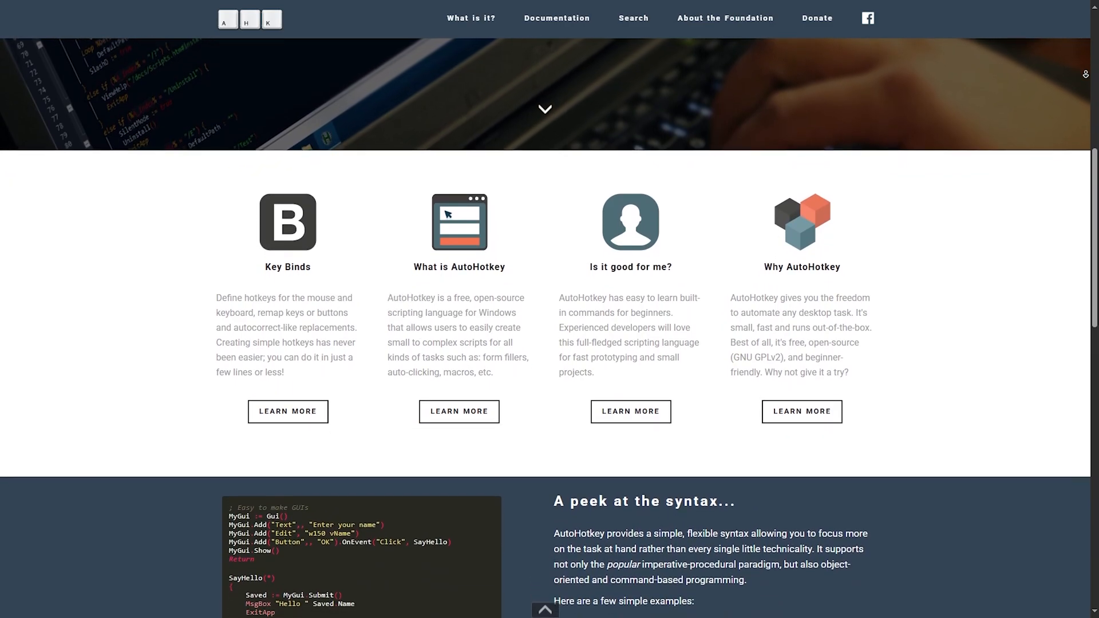
pyautogui.scroll(-3)
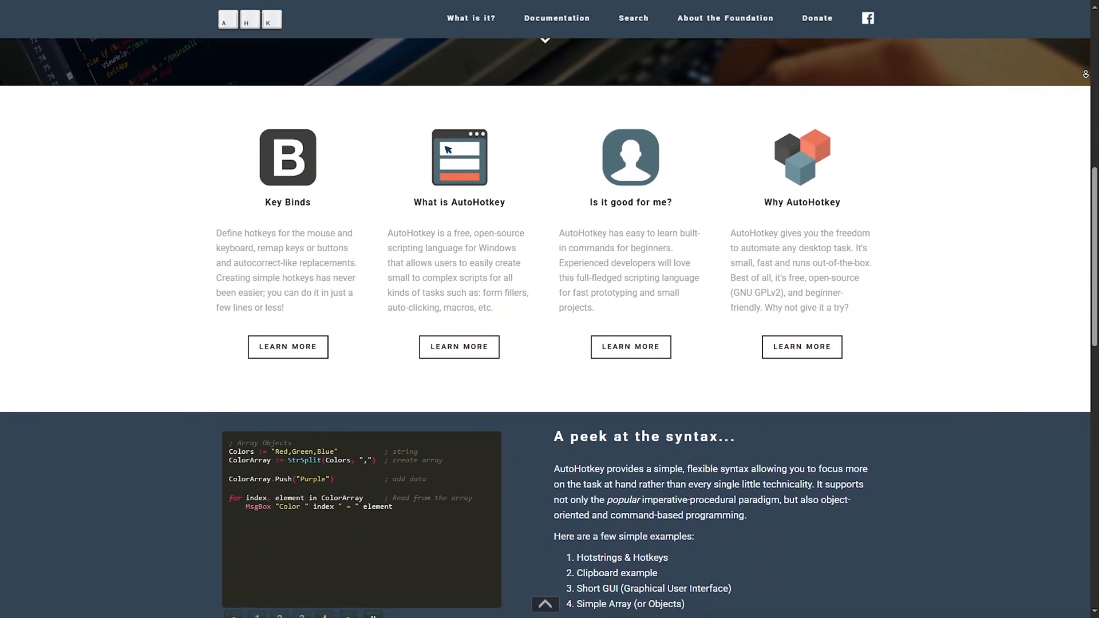
pyautogui.scroll(-3)
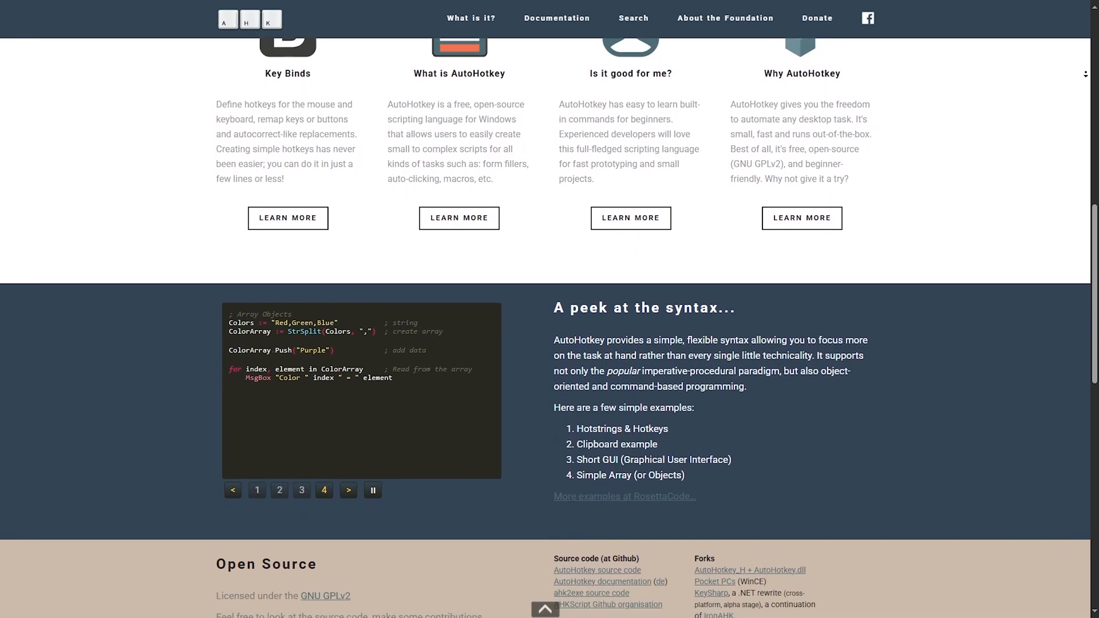
pyautogui.scroll(-3)
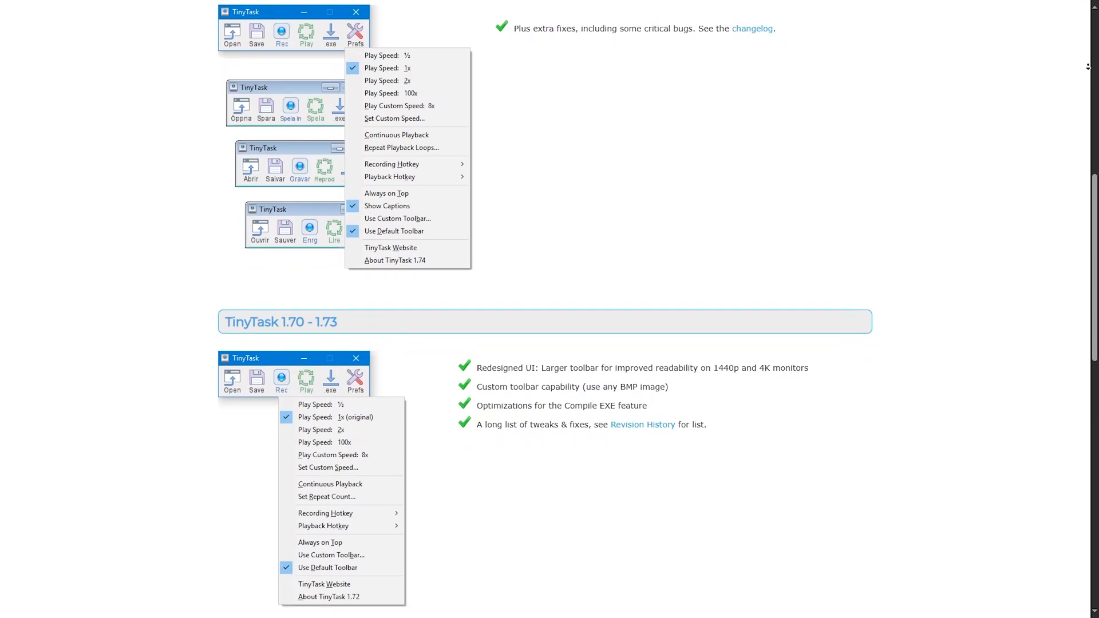
pyautogui.scroll(-3)
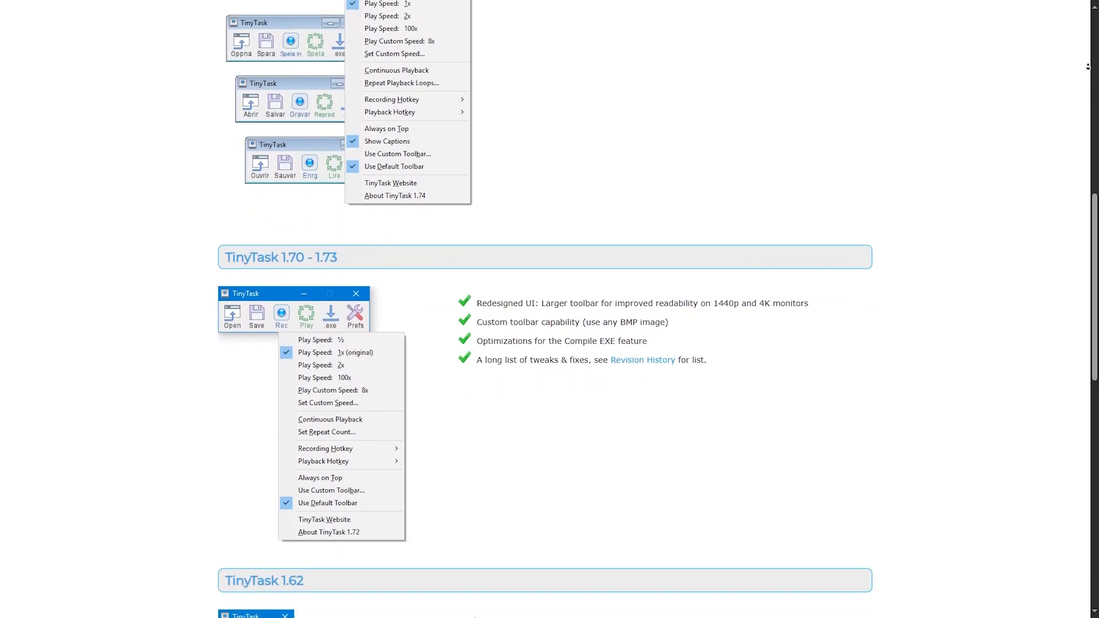
pyautogui.scroll(-3)
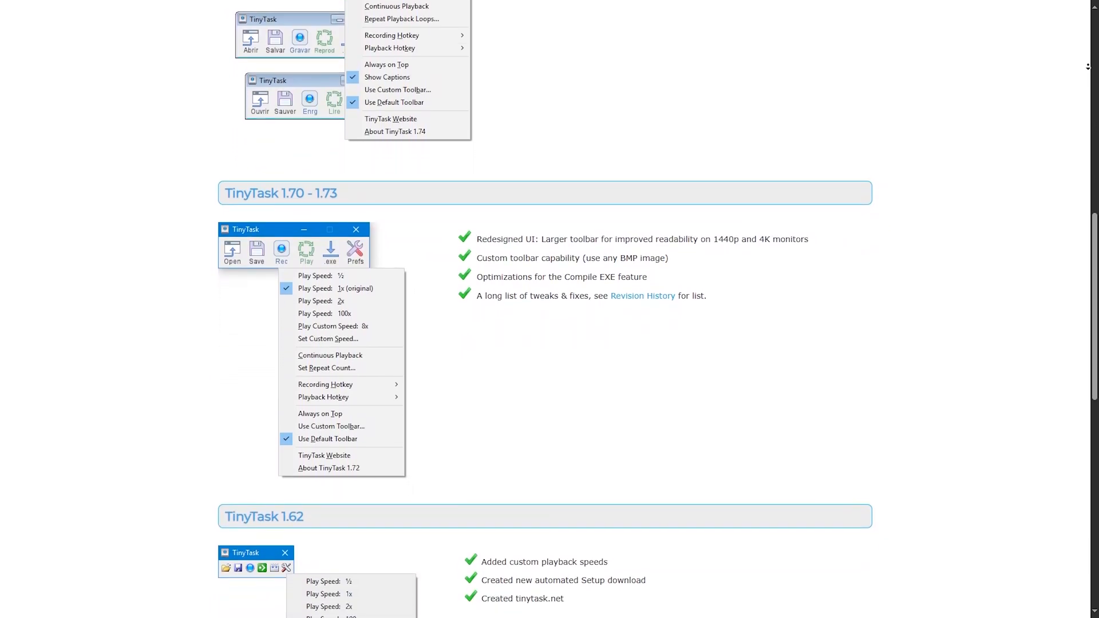
pyautogui.scroll(-3)
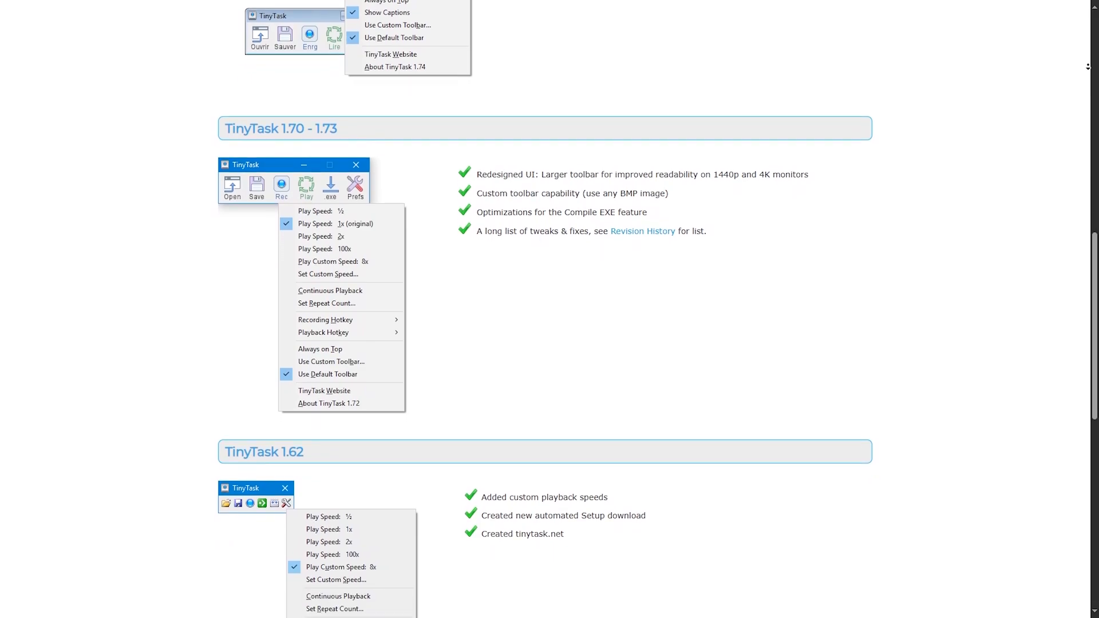
pyautogui.scroll(-3)
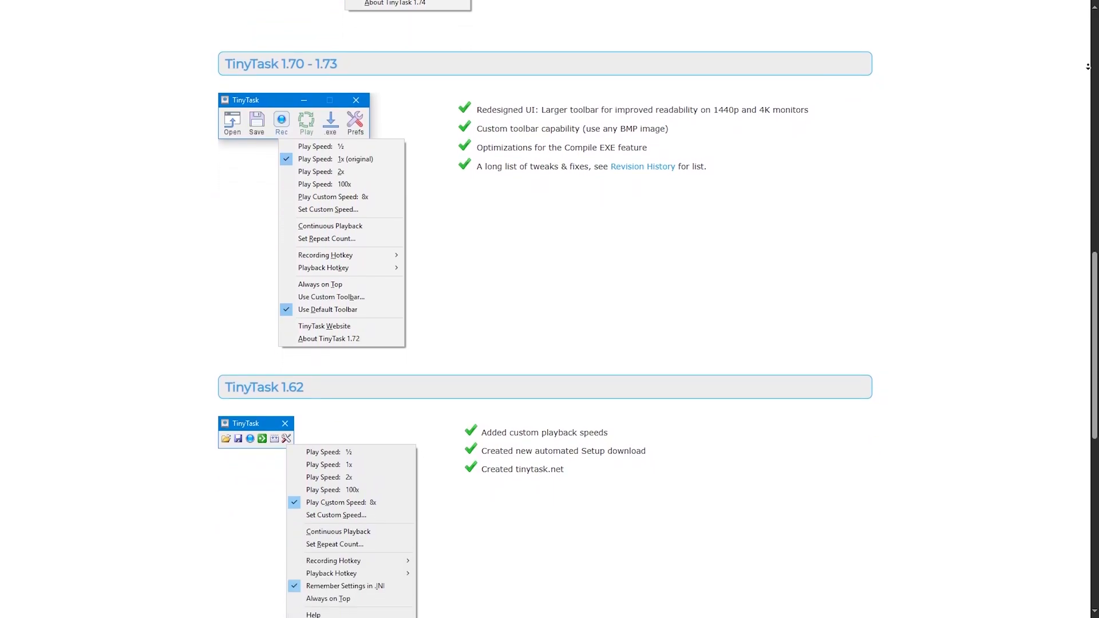
pyautogui.scroll(-3)
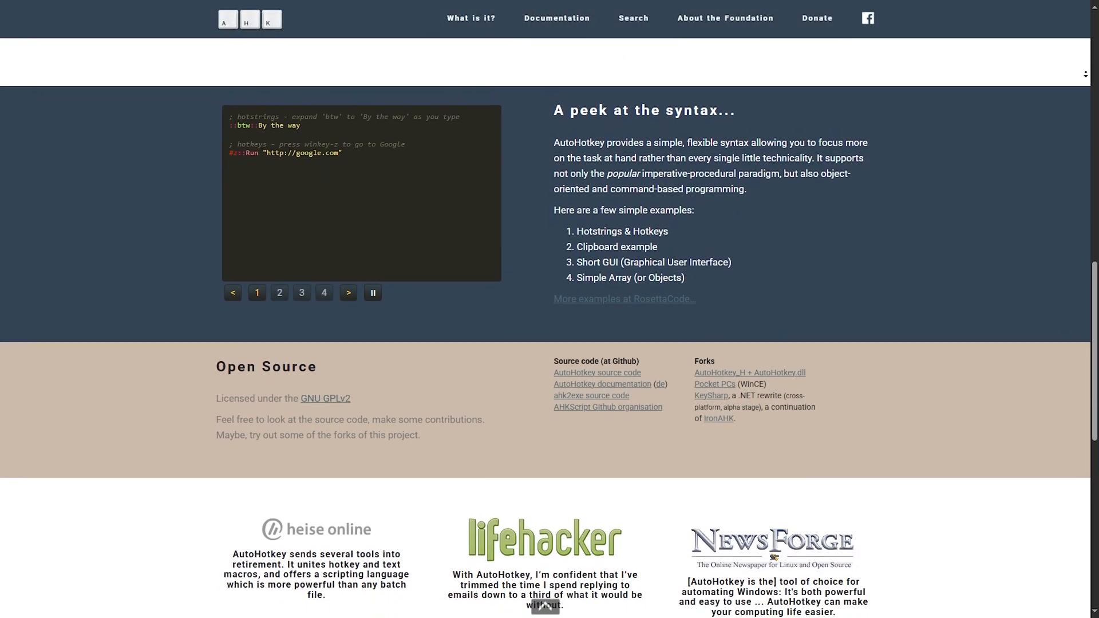
pyautogui.scroll(-3)
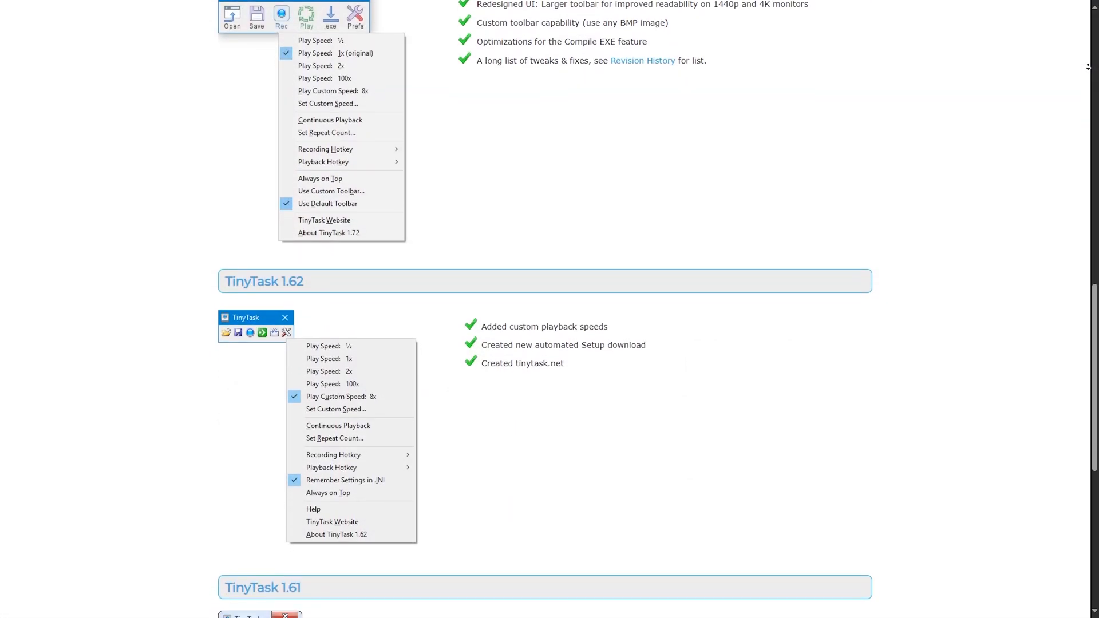
# Scroll past Open Source to the heise online, Lifehacker, WIRED and PCMag quotes and the footer links.
pyautogui.scroll(-3)
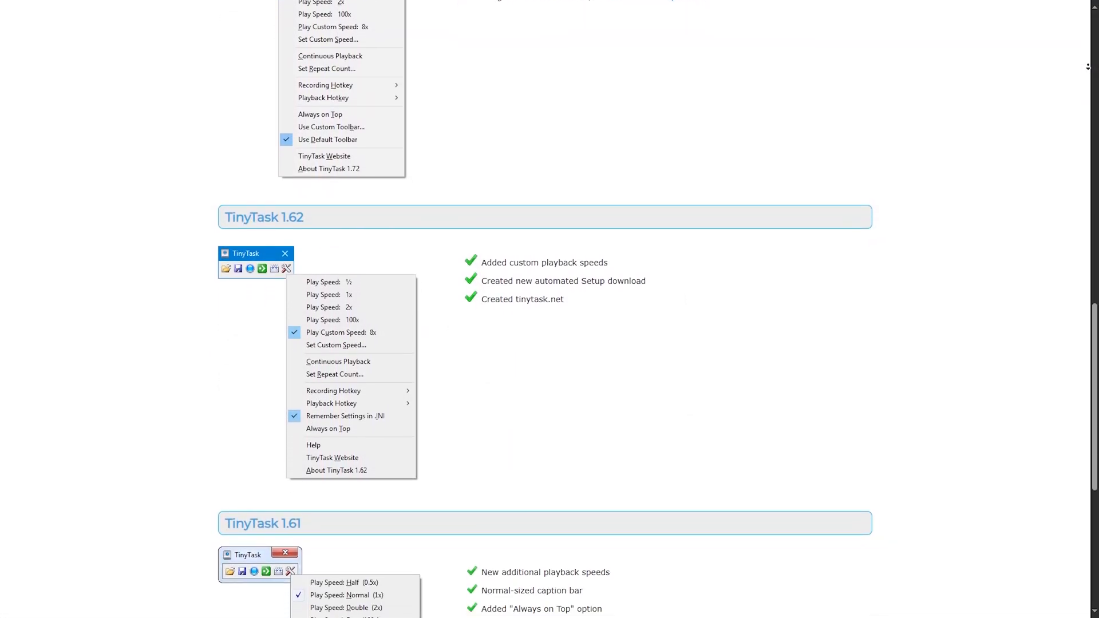
pyautogui.scroll(-3)
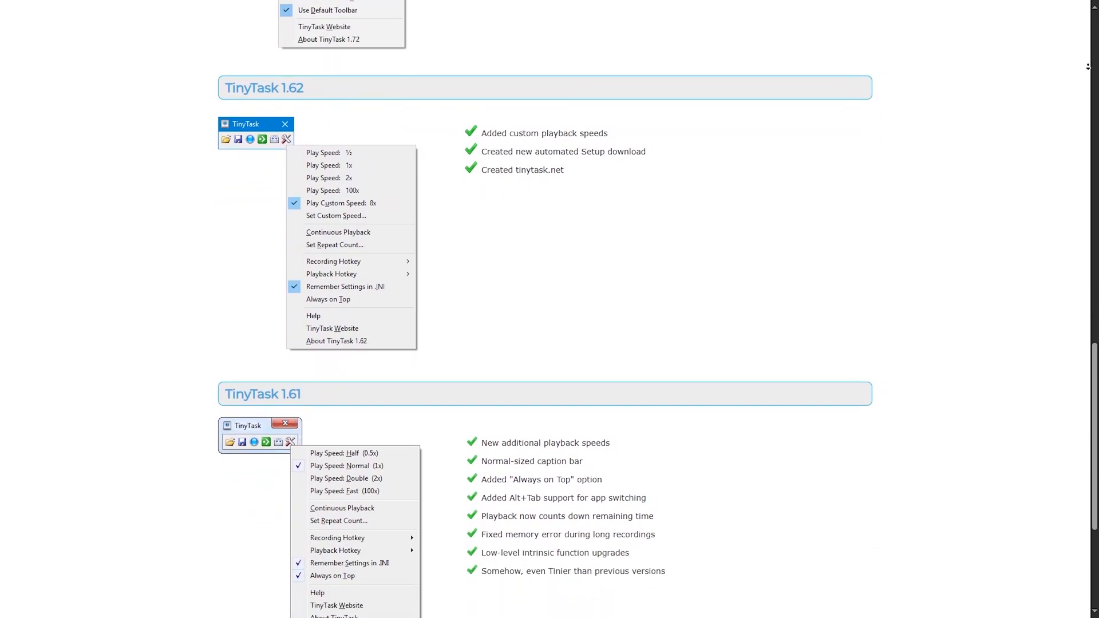
pyautogui.scroll(-3)
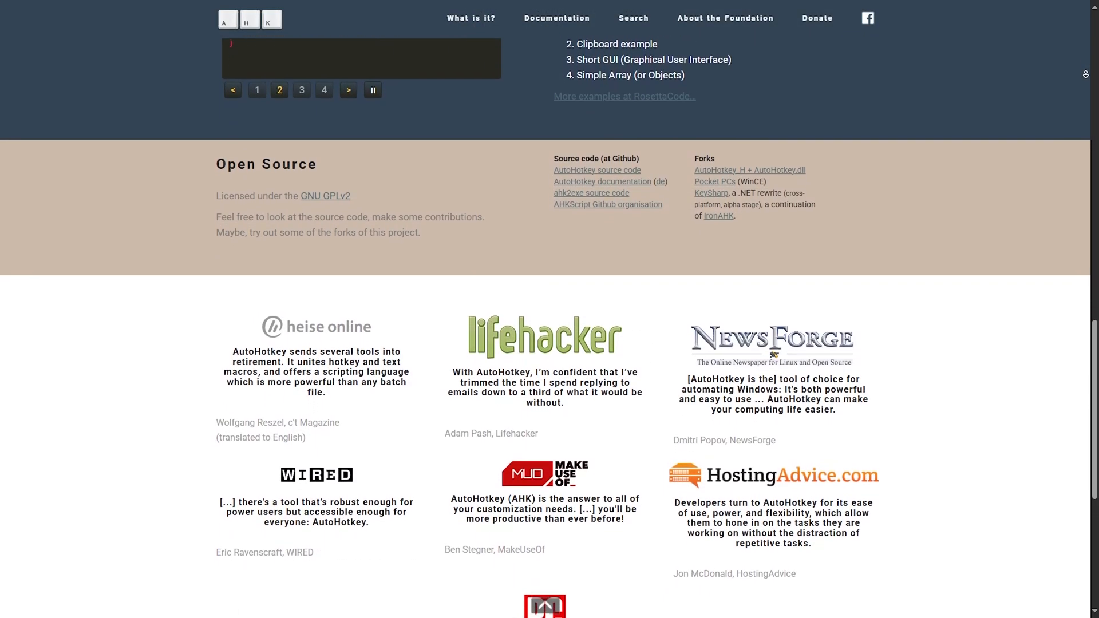
pyautogui.scroll(-3)
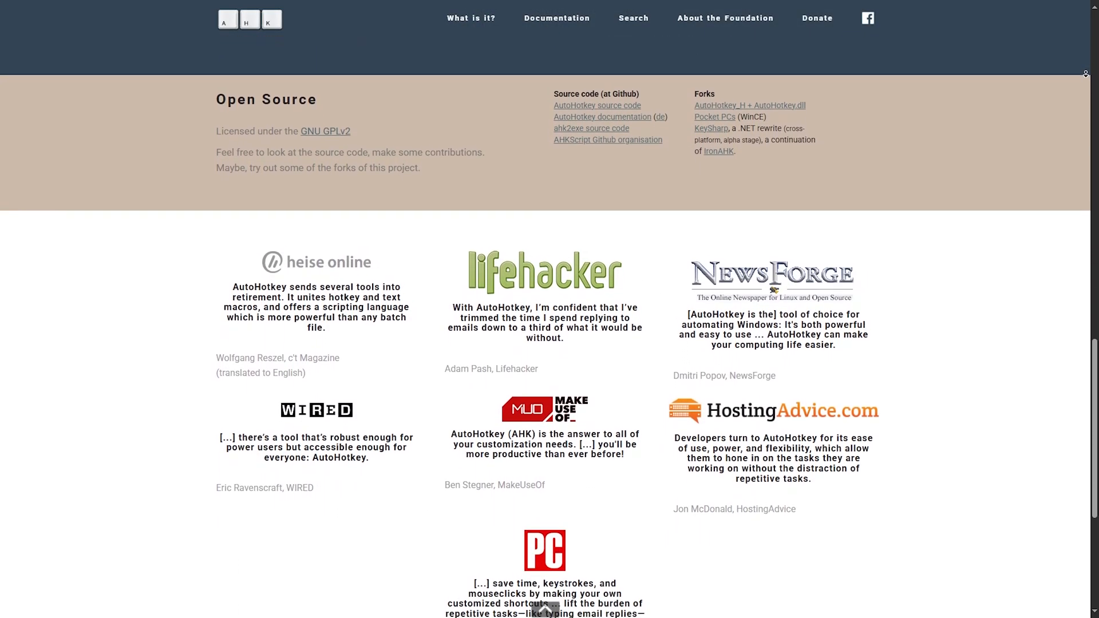
pyautogui.scroll(-3)
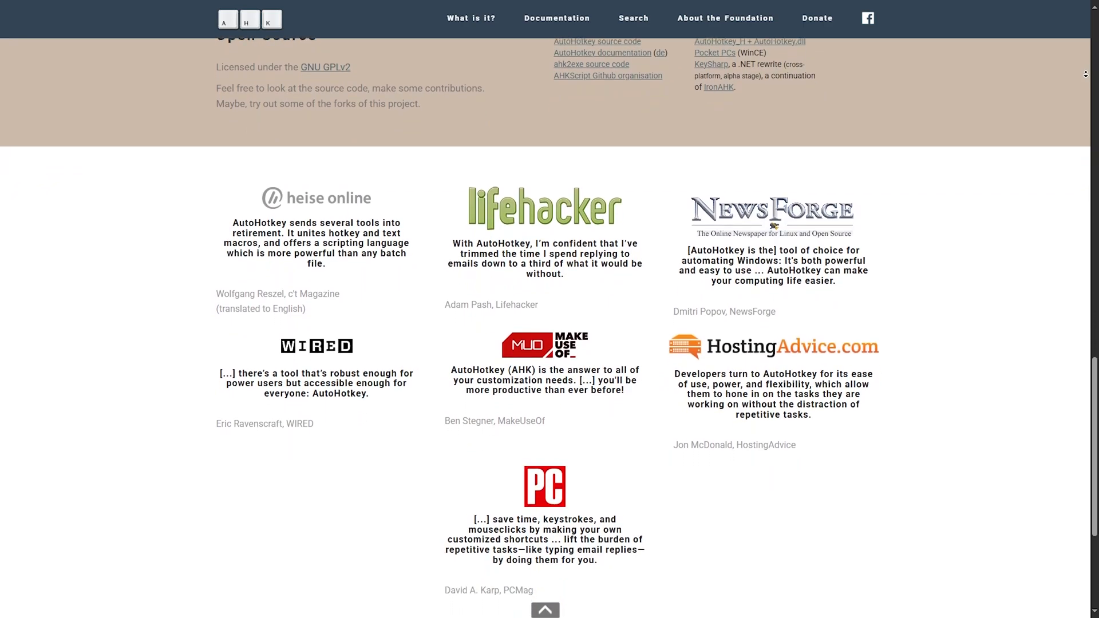
pyautogui.scroll(-3)
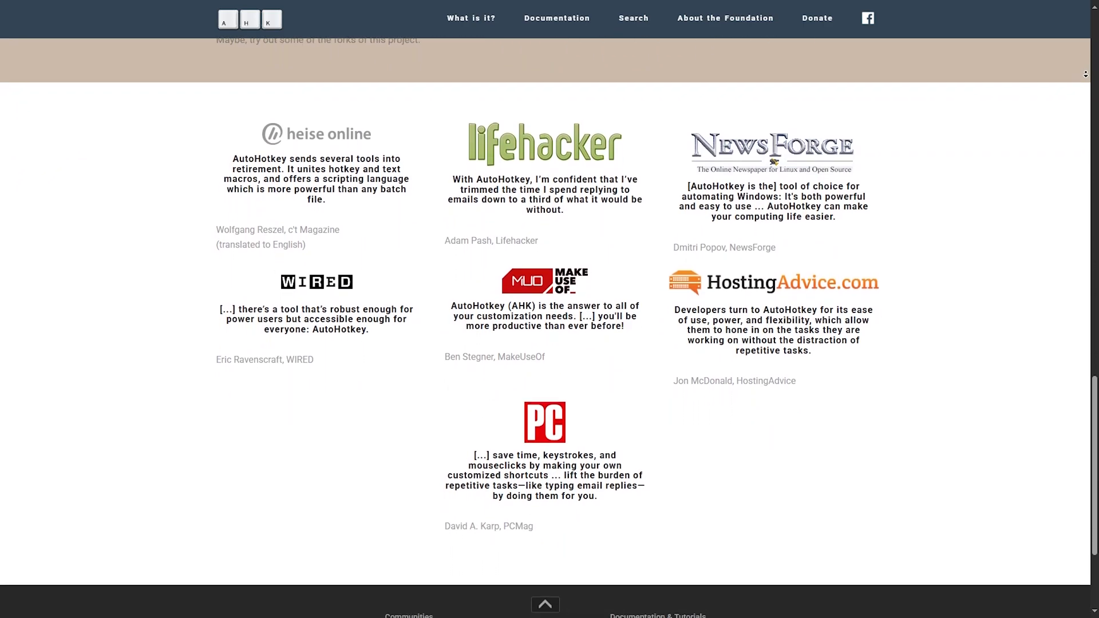
pyautogui.scroll(-3)
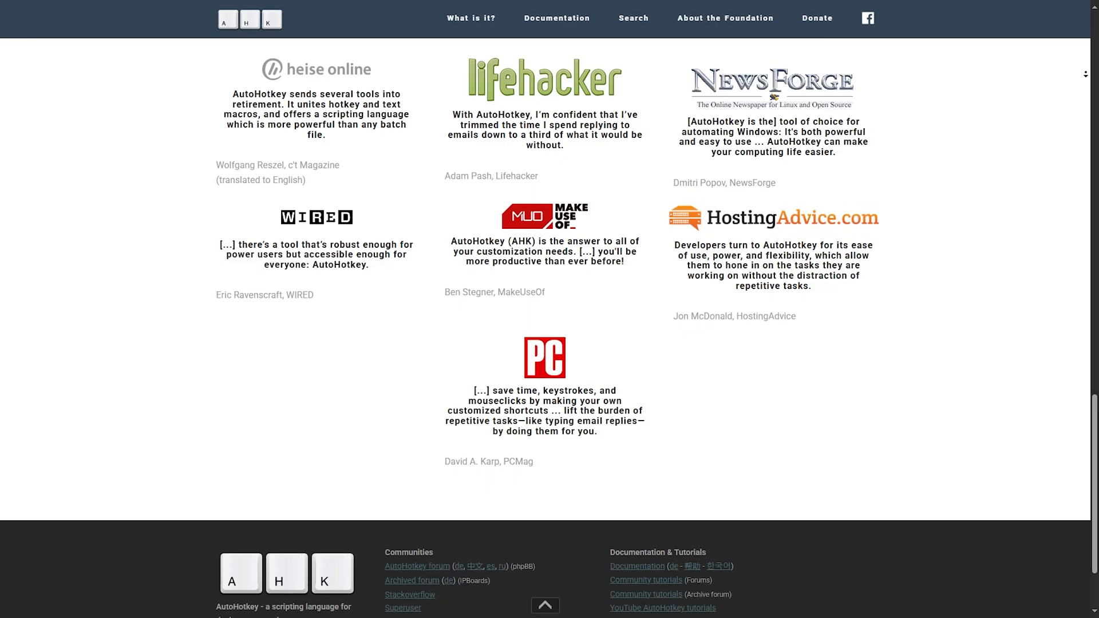
# View the AutoHotkey v2.0.19 documentation Quick Reference and scroll through it and TinyTask's user reviews.
pyautogui.click(556, 18)
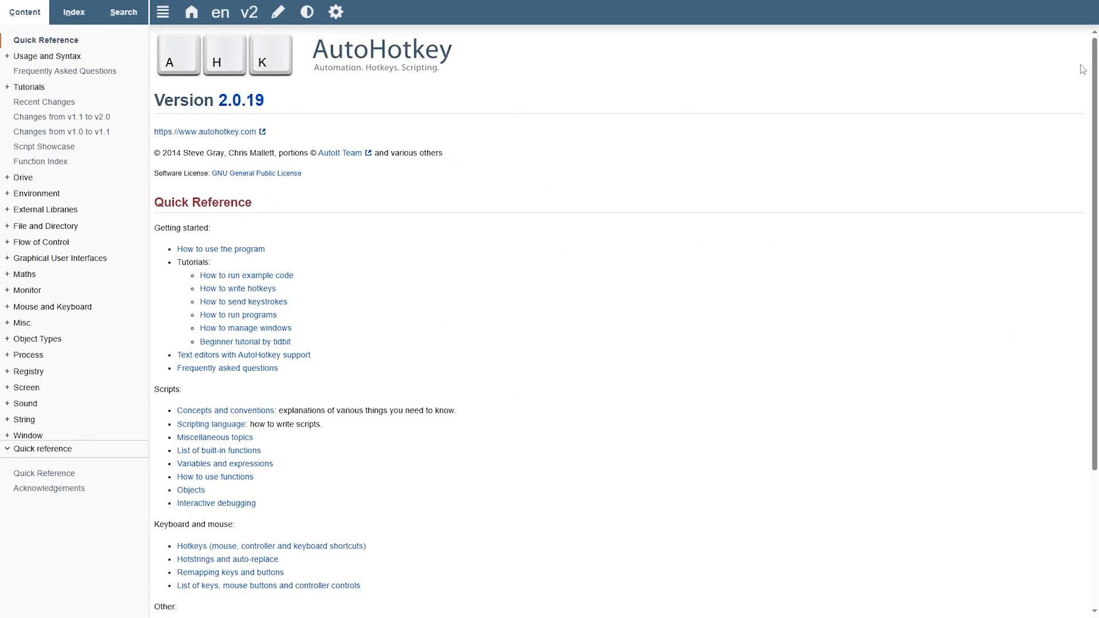
pyautogui.scroll(-3)
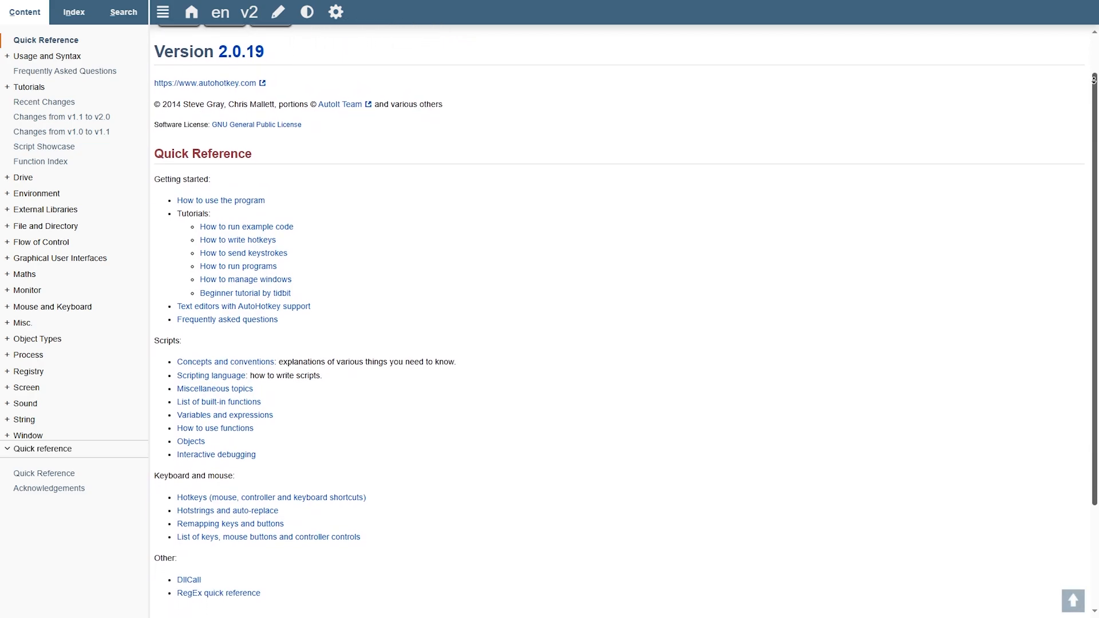
pyautogui.scroll(-3)
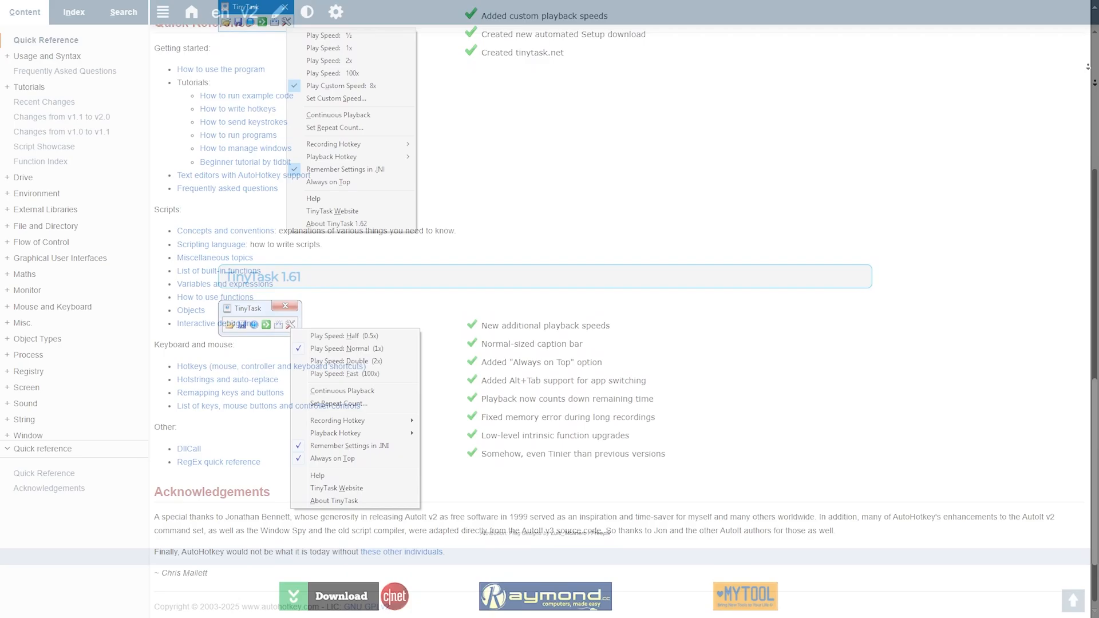
pyautogui.scroll(-3)
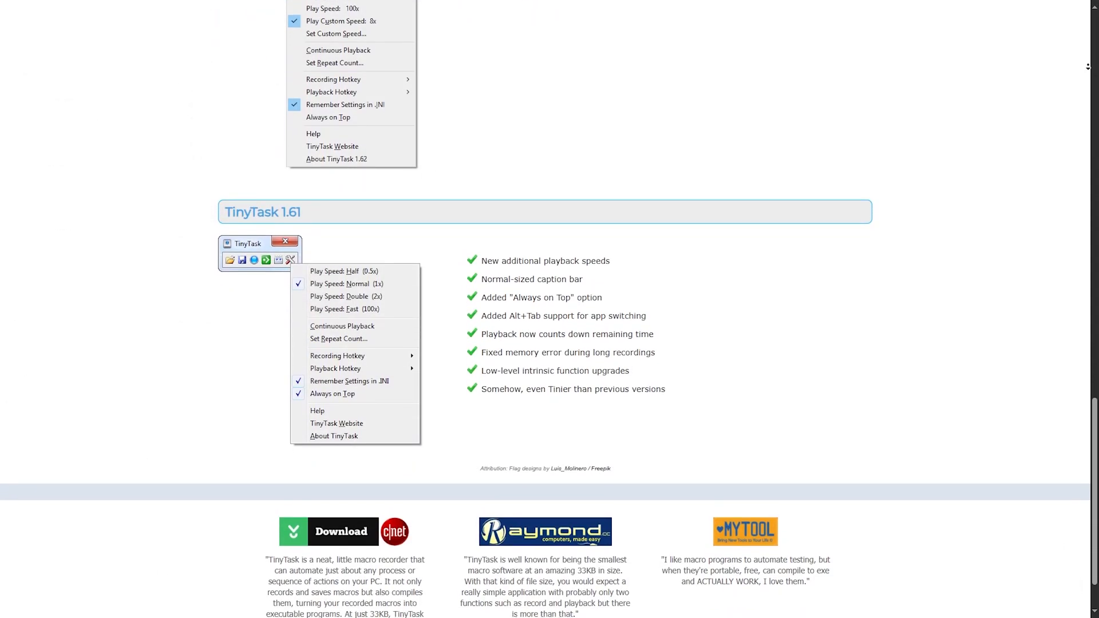
pyautogui.scroll(-3)
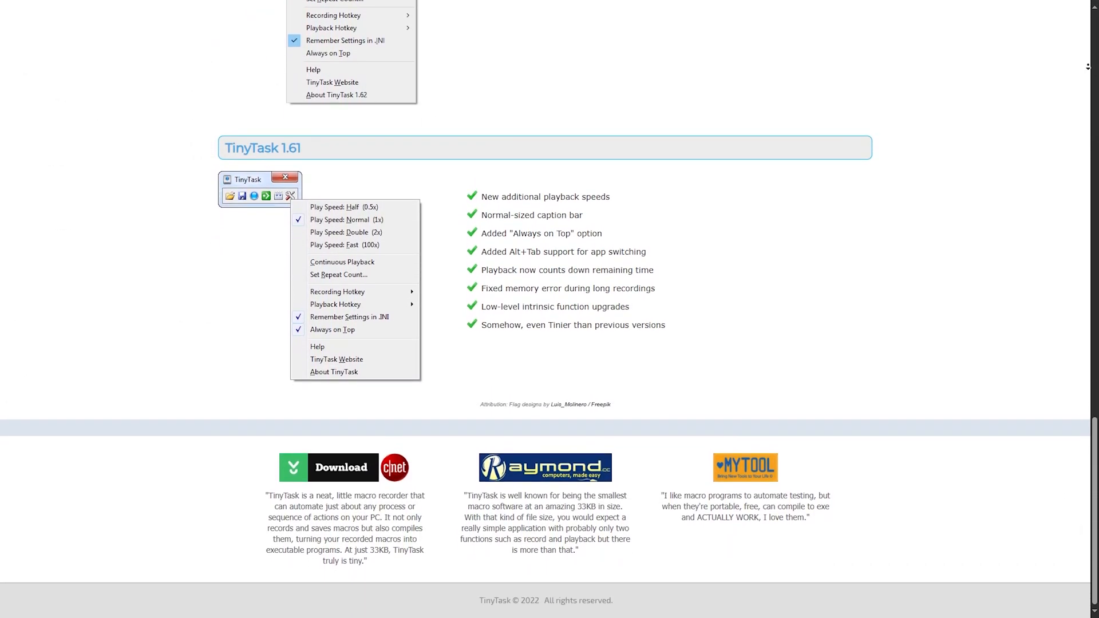
pyautogui.scroll(-3)
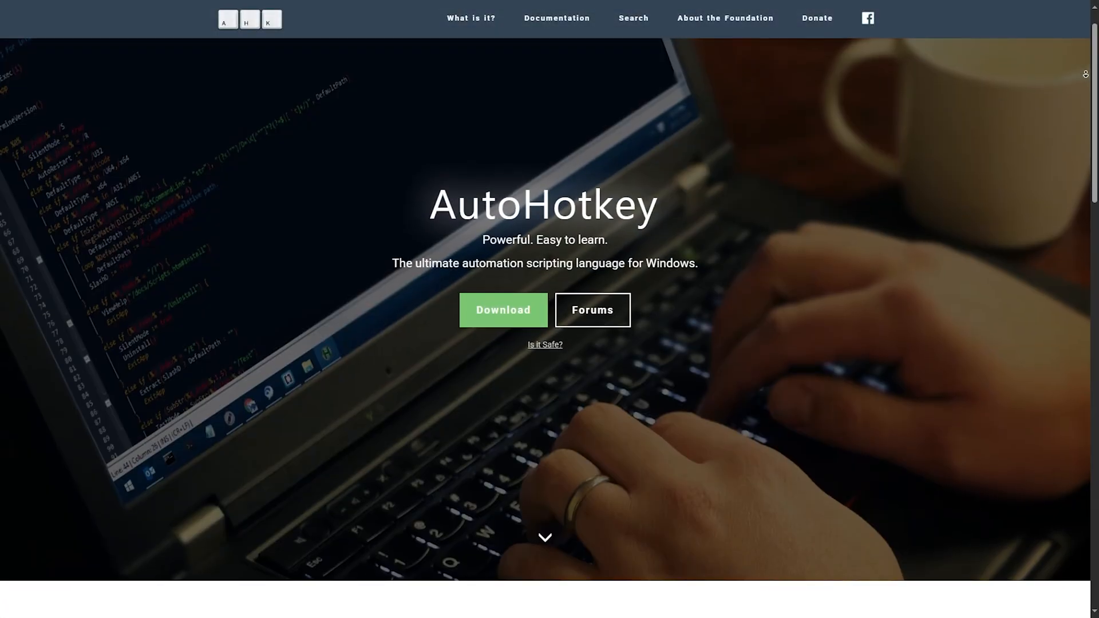
# Scroll the TinyTask home page down to Updates and News showing the 1.77 and 1.70–1.73 release notes.
pyautogui.scroll(-3)
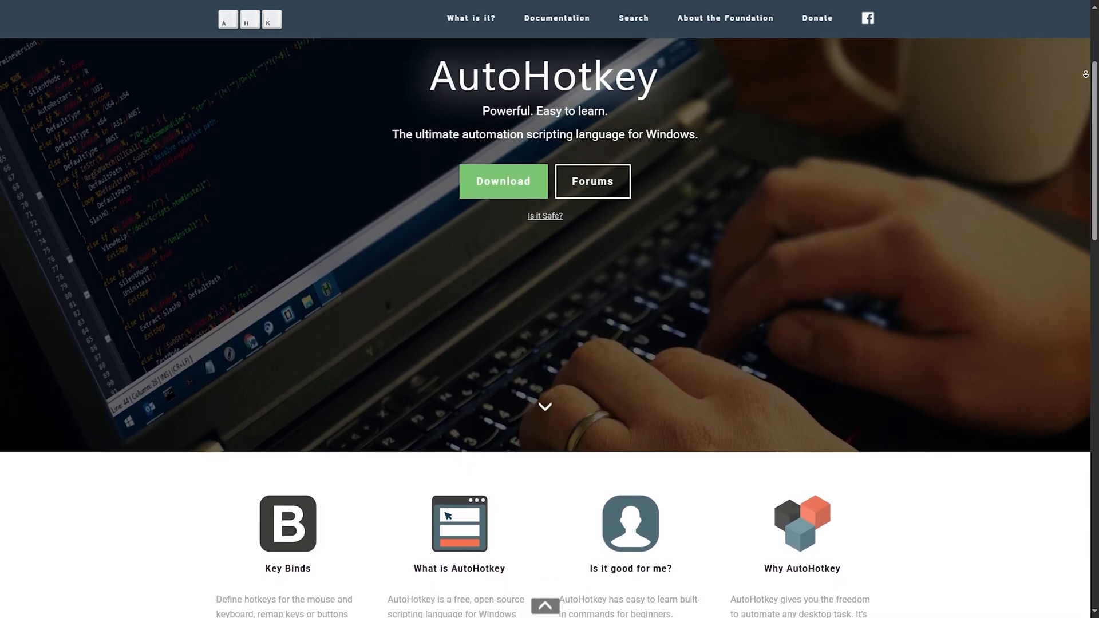
pyautogui.scroll(-3)
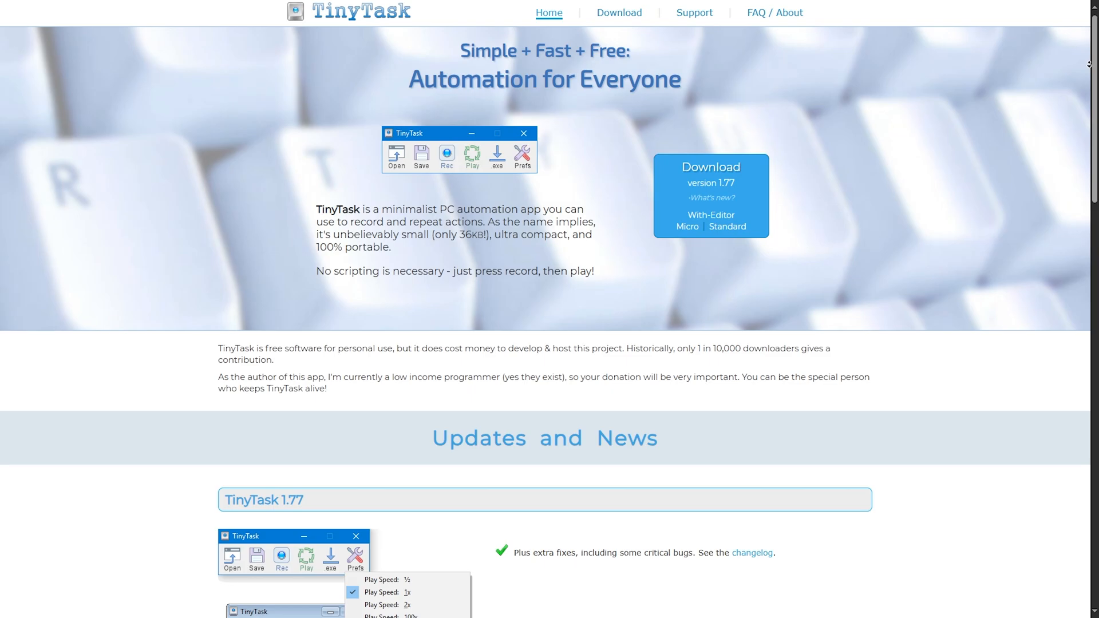
pyautogui.scroll(-3)
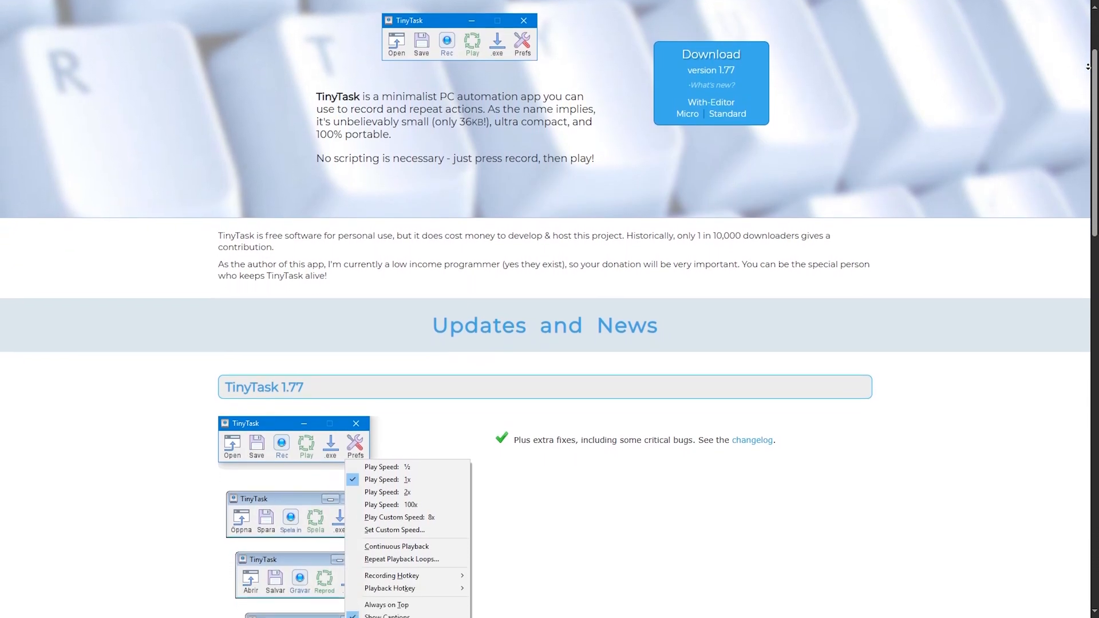
pyautogui.scroll(-3)
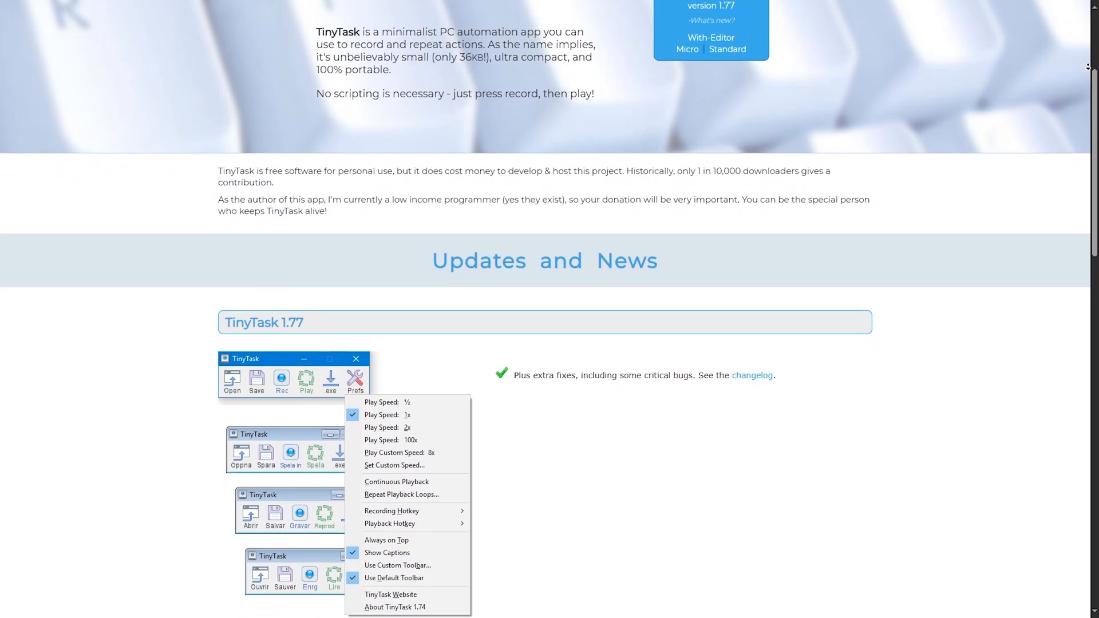
pyautogui.scroll(-3)
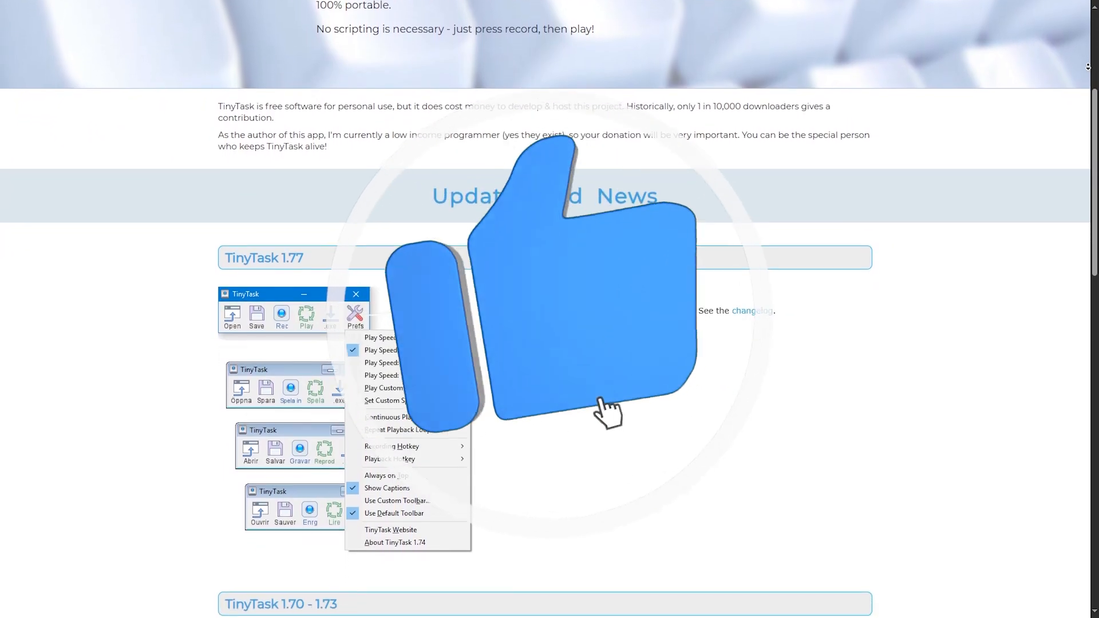
pyautogui.scroll(-3)
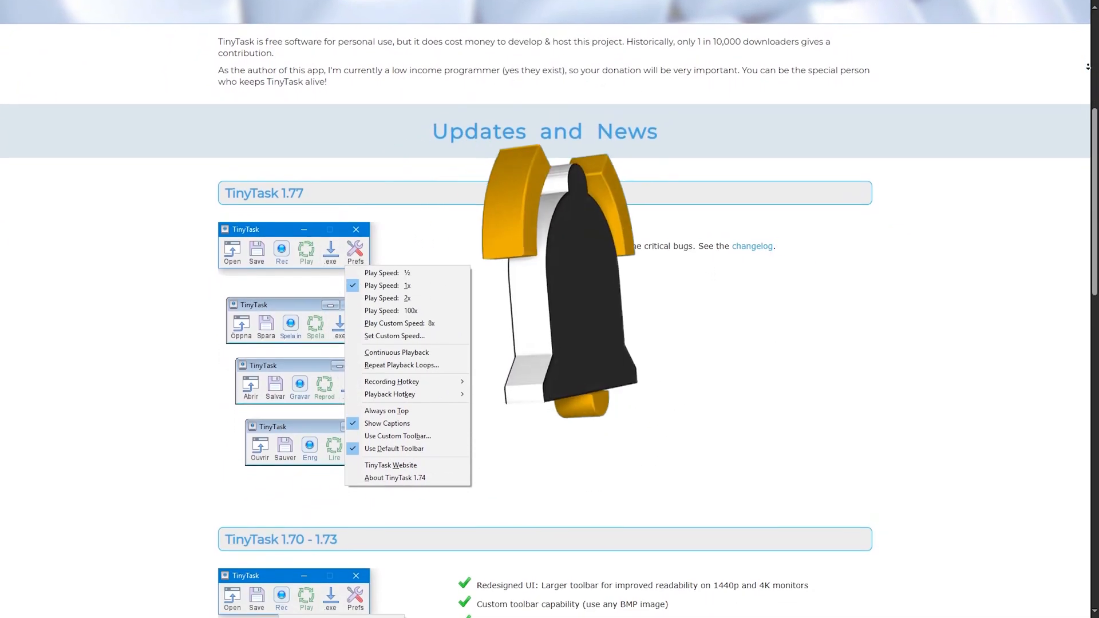
pyautogui.scroll(-3)
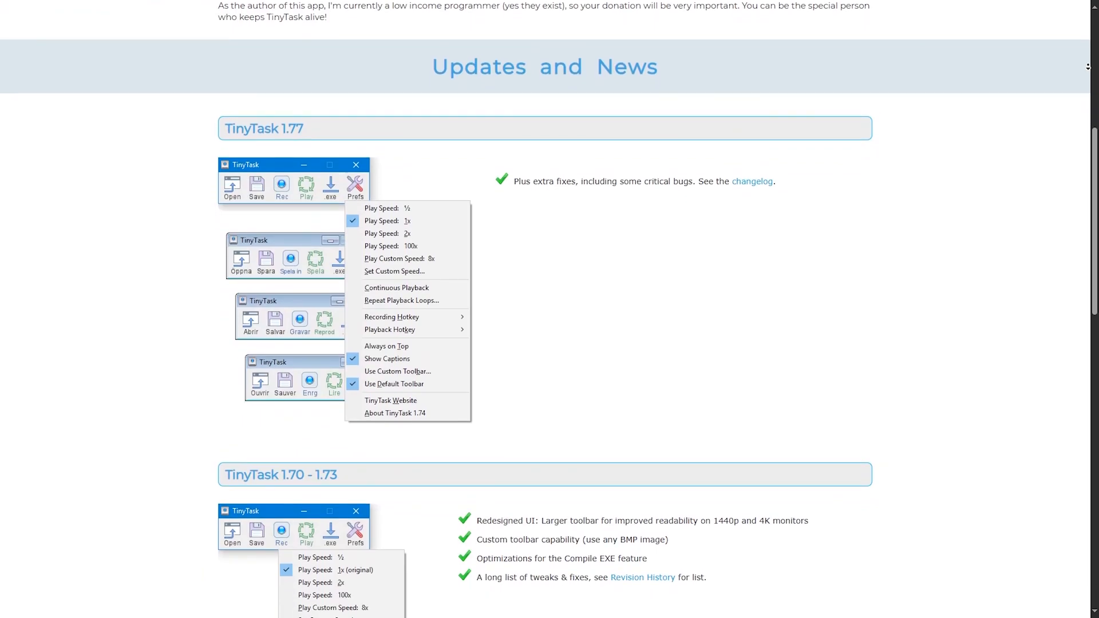